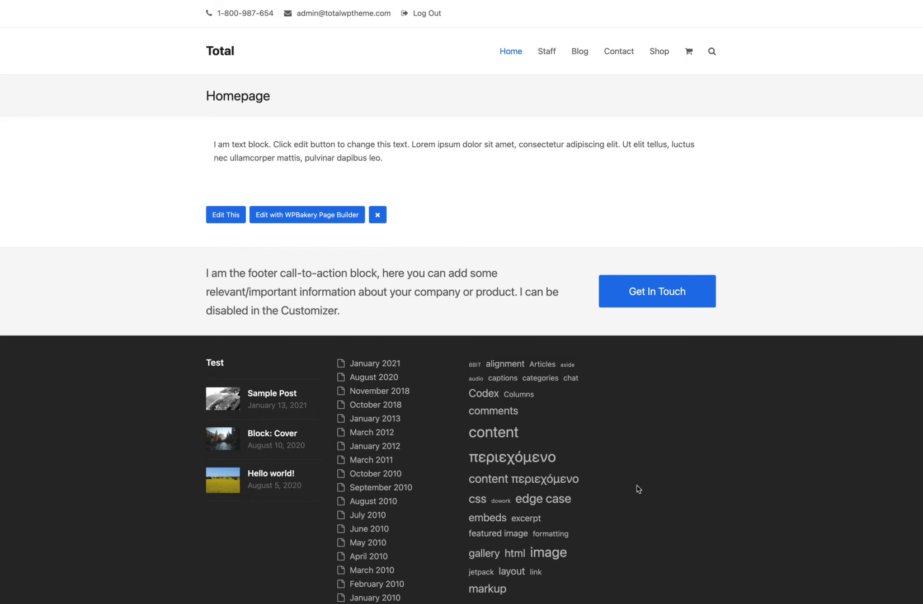
mouse_move(451, 169)
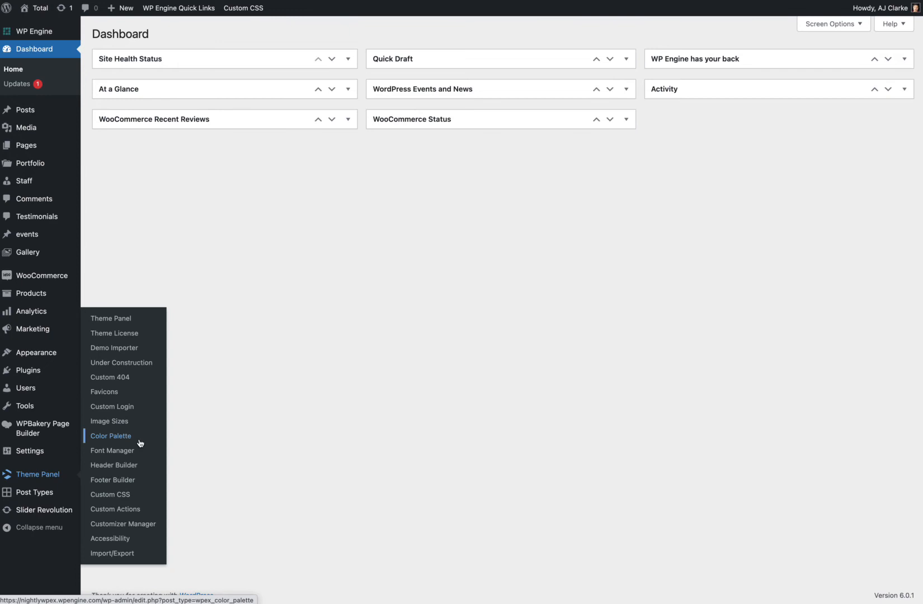
Go to Theme Panel's Color Palette list and start editing the Purple colour.
left_click(111, 436)
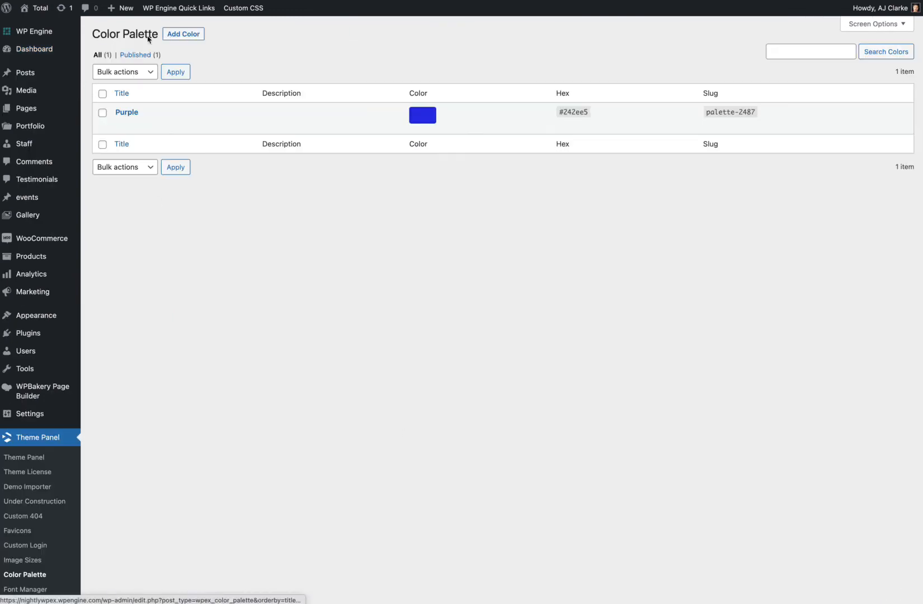
mouse_move(299, 124)
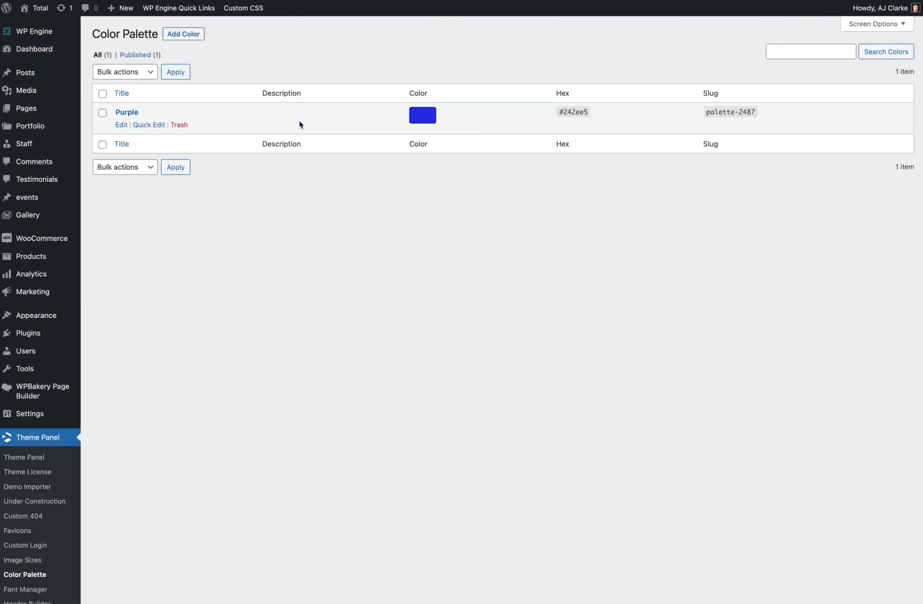
left_click(121, 124)
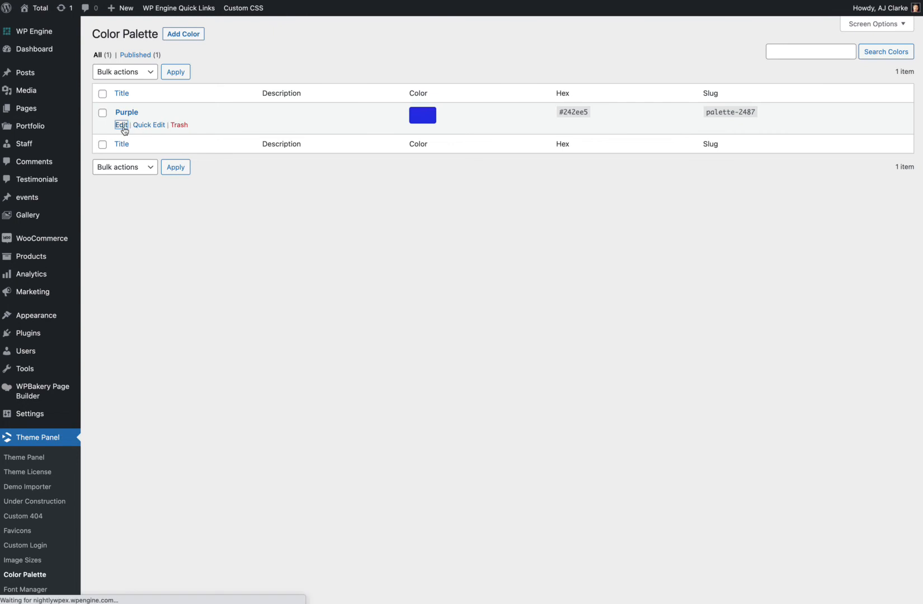
left_click(121, 125)
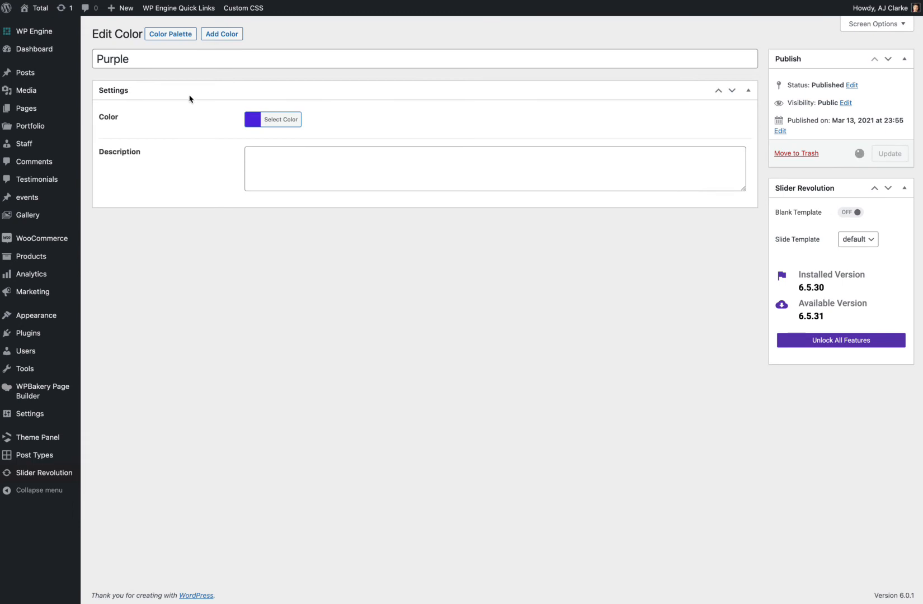
Add a new palette colour named Orange, pick the orange swatch and publish it.
left_click(889, 153)
type("Or")
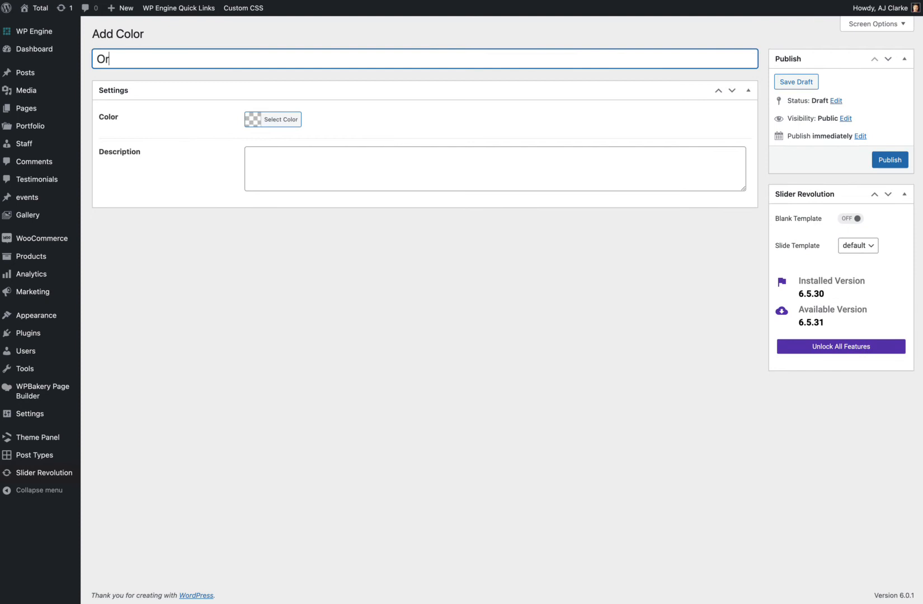
left_click(272, 119)
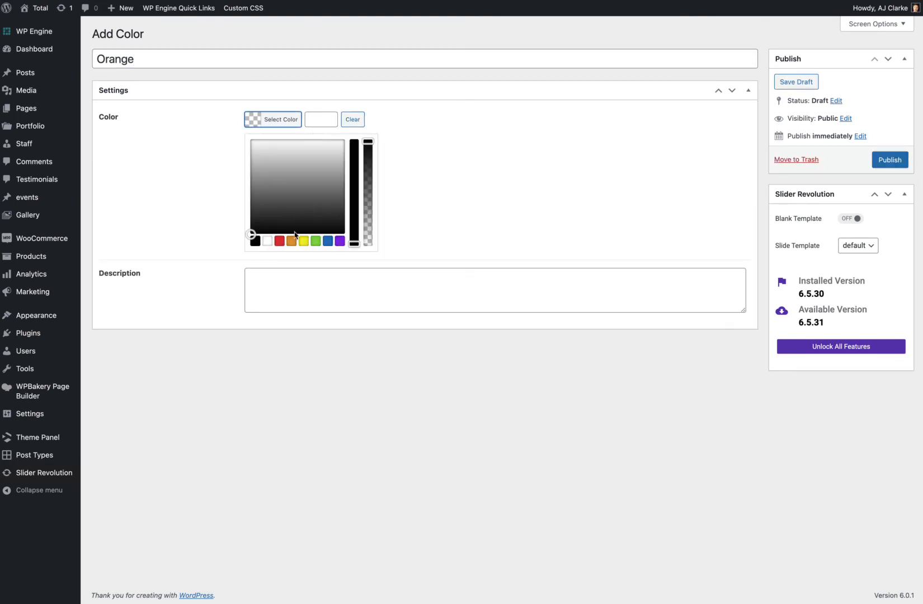
left_click(291, 241)
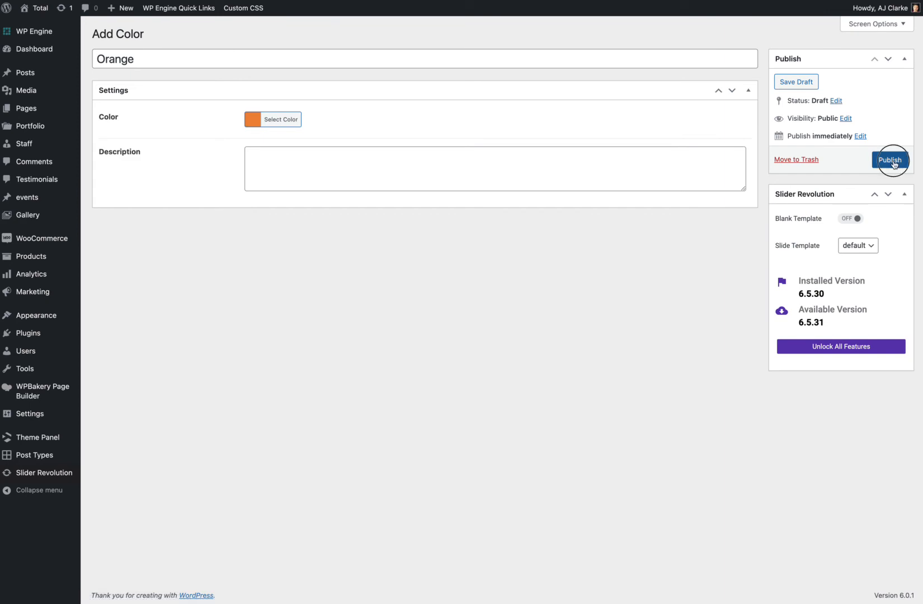
left_click(890, 160)
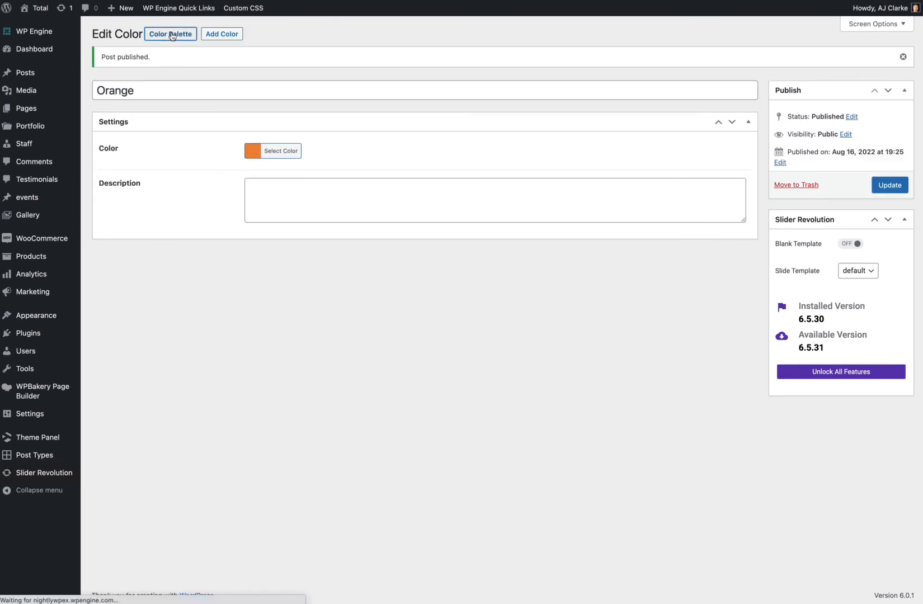
Return to the Color Palette list and copy the Orange colour's slug palette-3516.
left_click(170, 34)
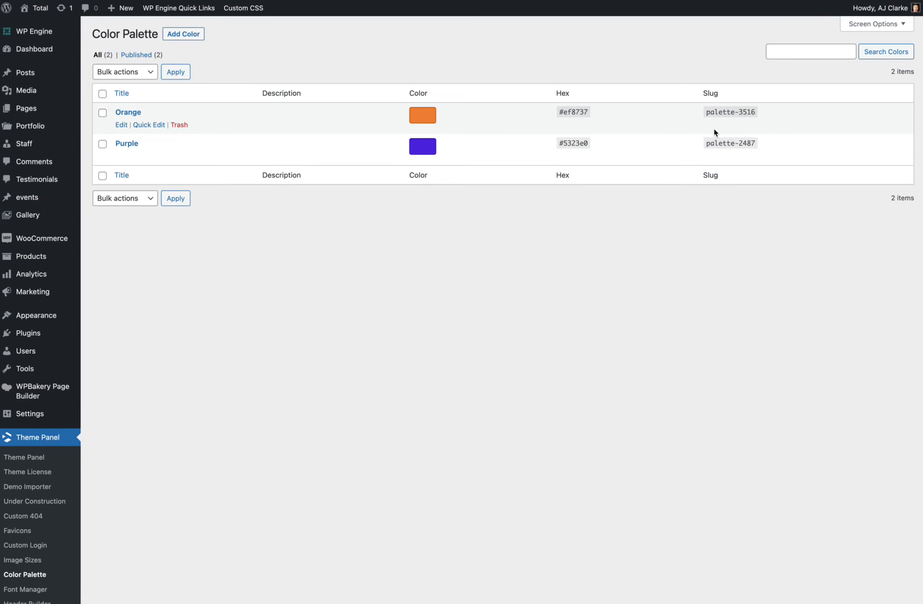
double_click(729, 112)
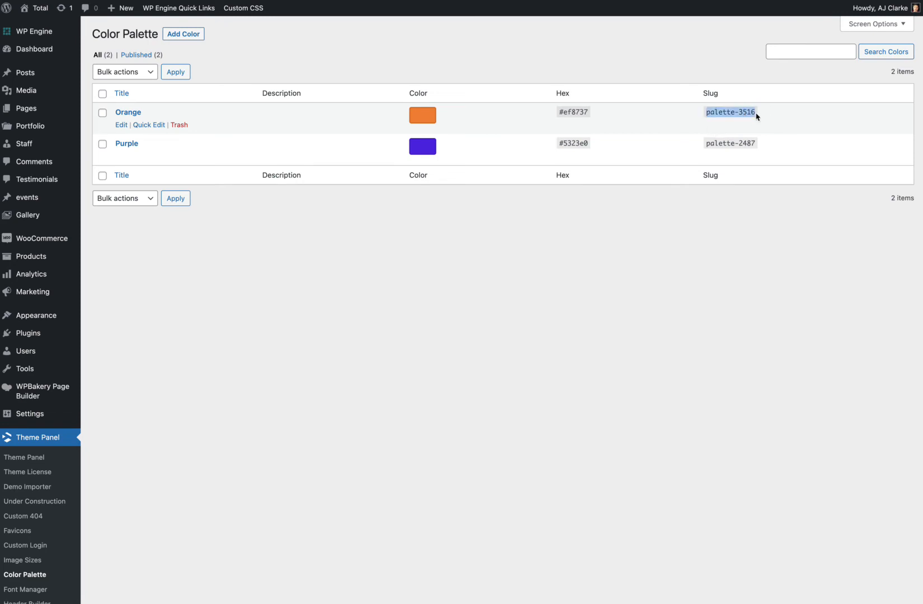
mouse_move(379, 116)
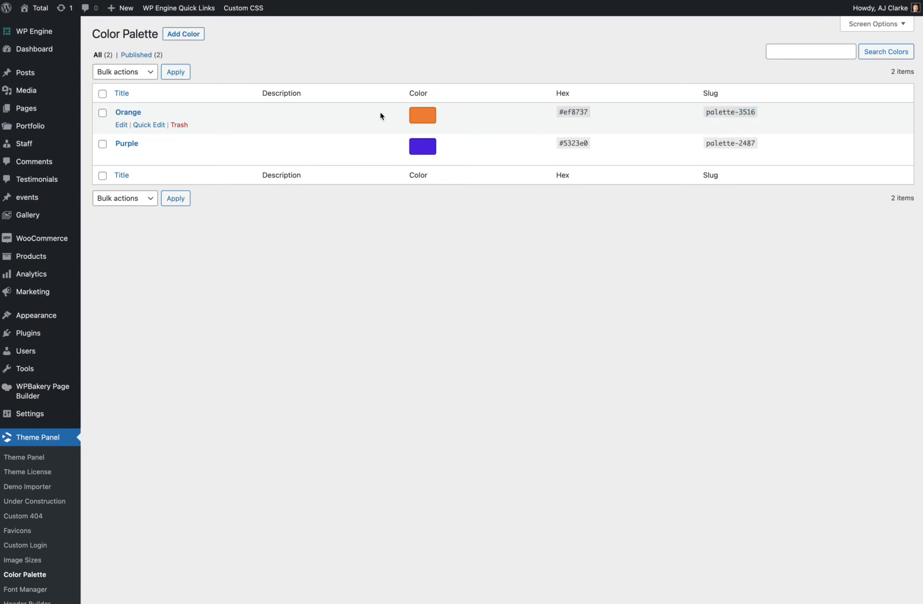
mouse_move(717, 102)
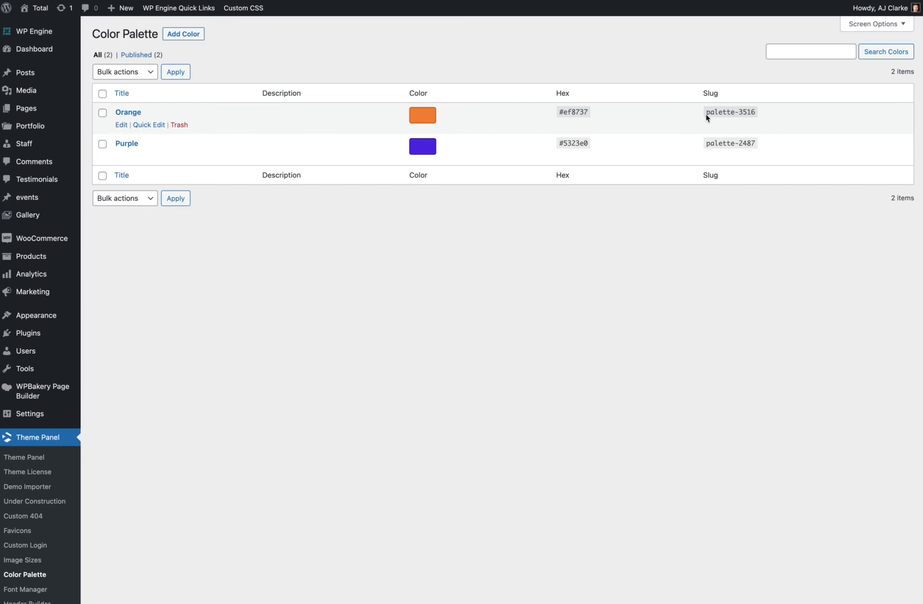
double_click(729, 112)
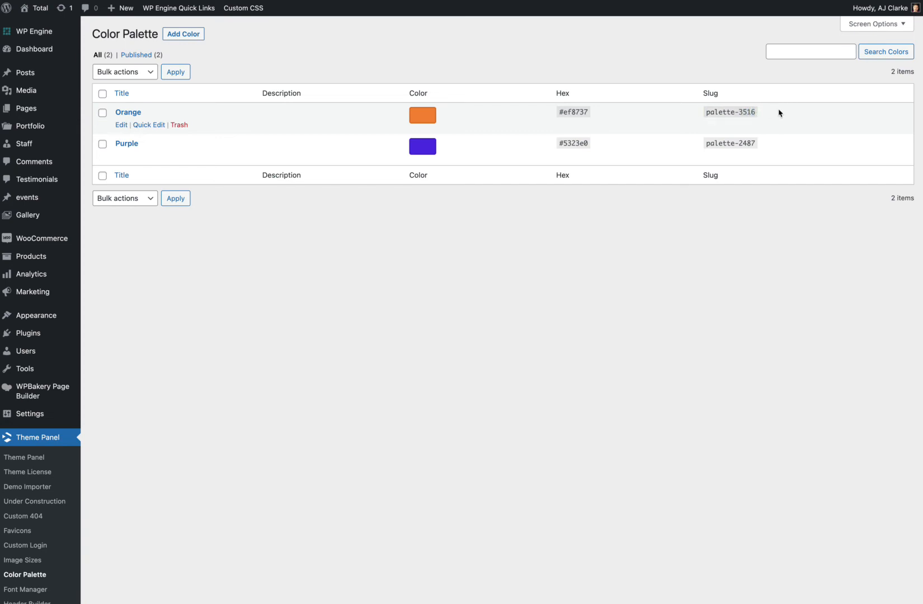
mouse_move(722, 113)
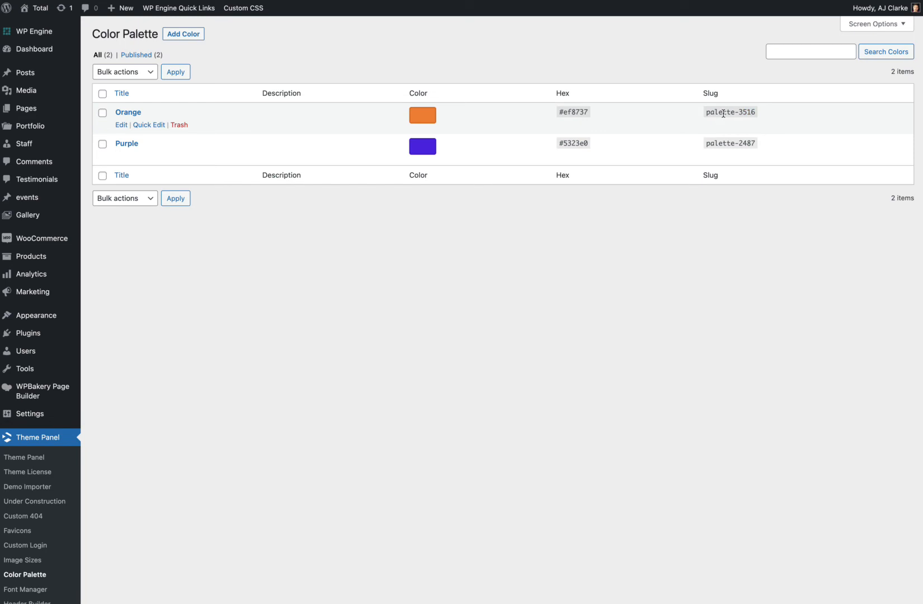
mouse_move(706, 112)
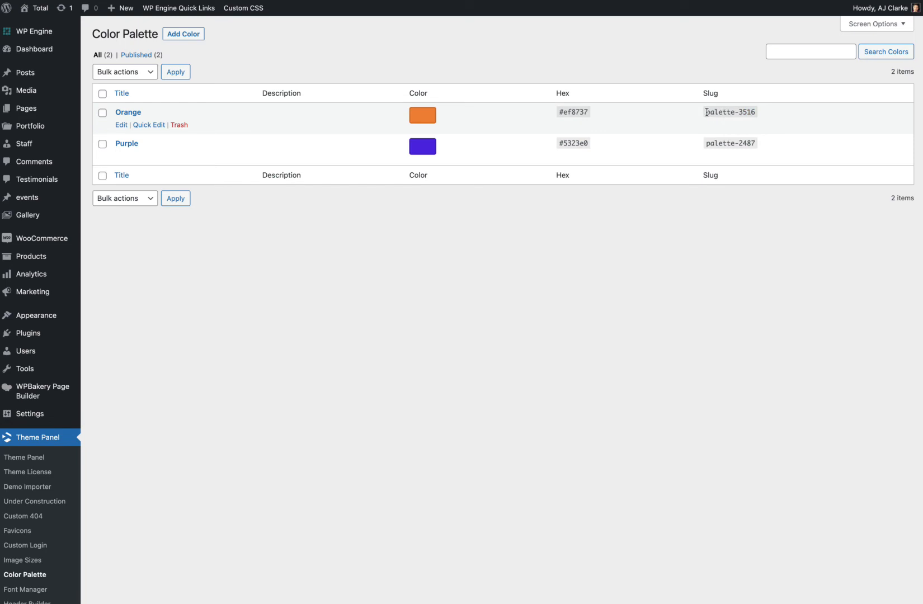
double_click(730, 112)
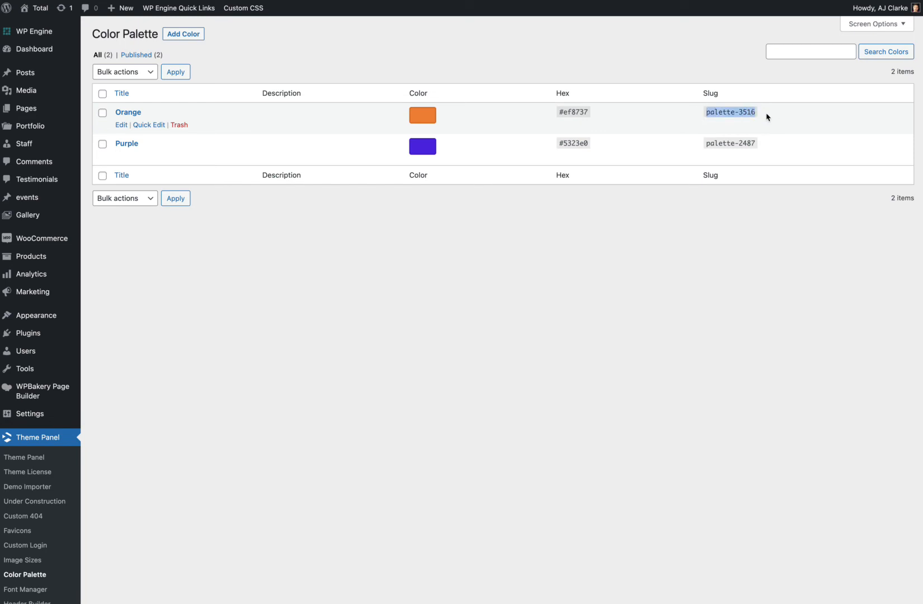
mouse_move(384, 164)
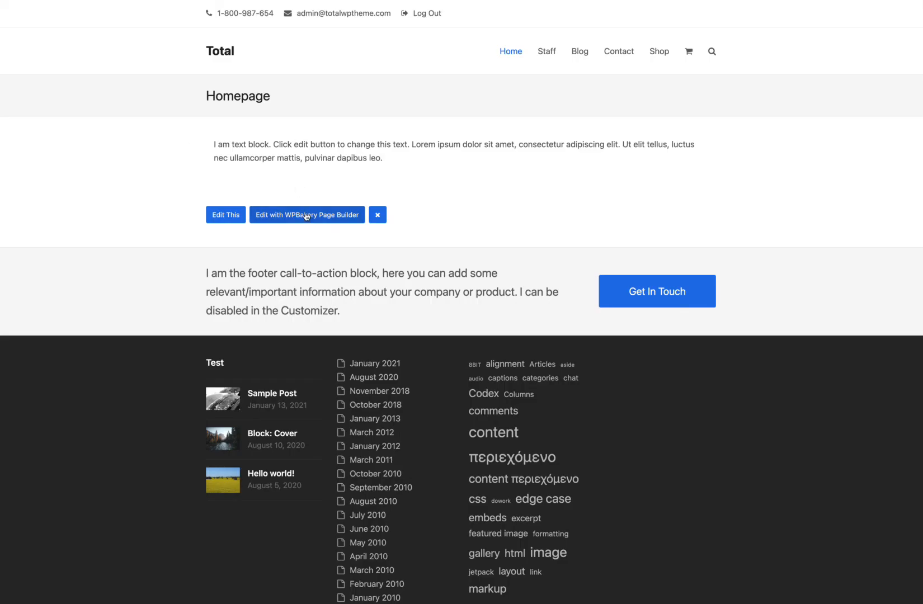
mouse_move(342, 161)
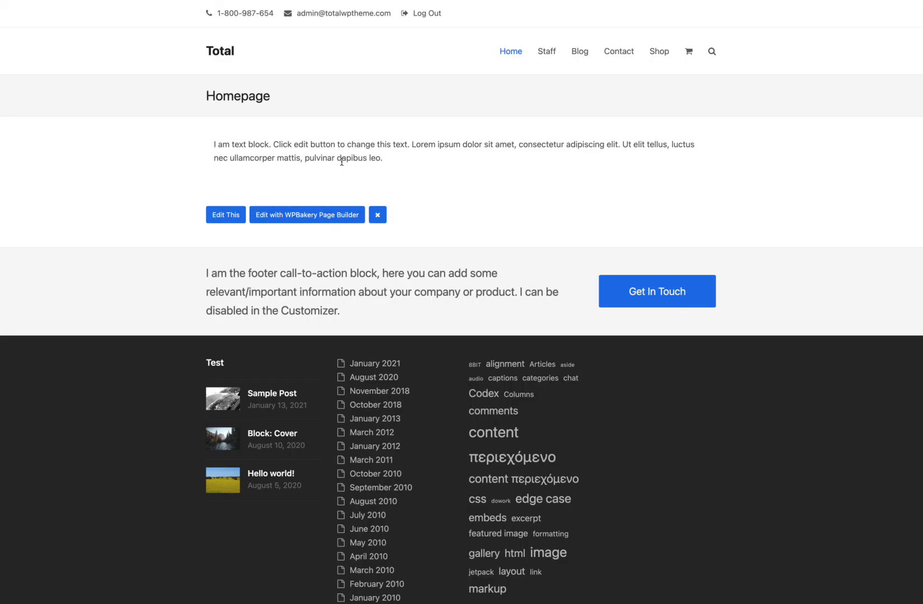
Give the homepage text block the extra class has-palette-2487-background-color and save it.
left_click(307, 214)
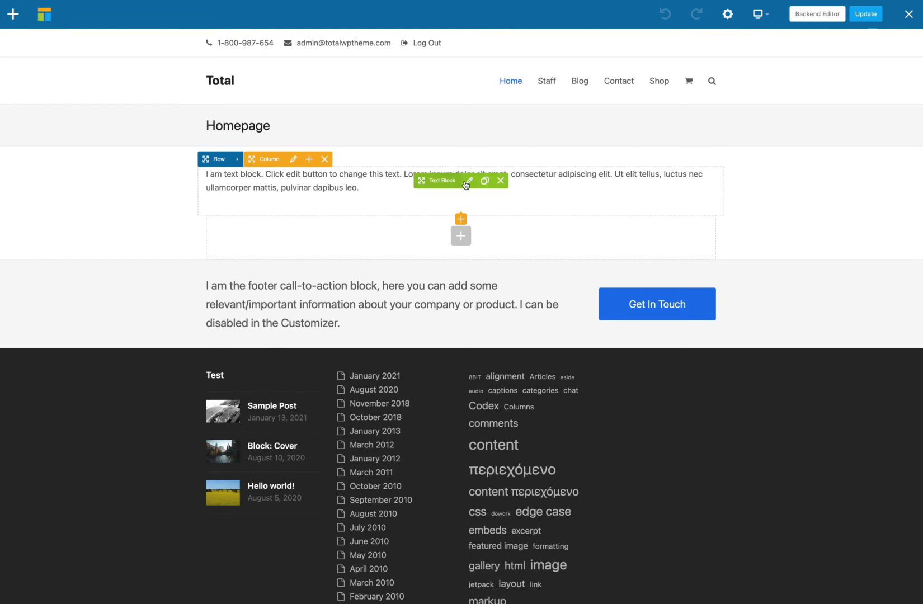
left_click(468, 181)
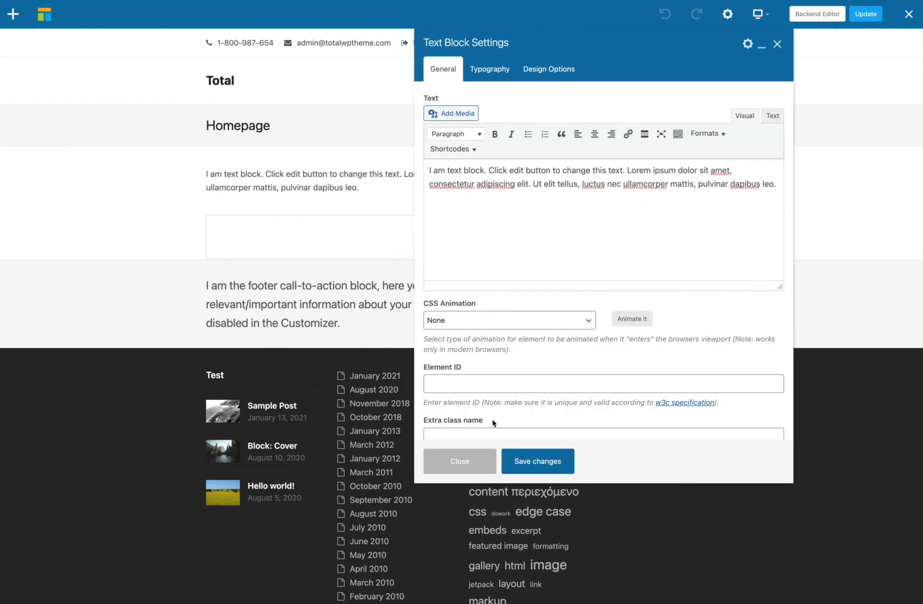
scroll("down", 3)
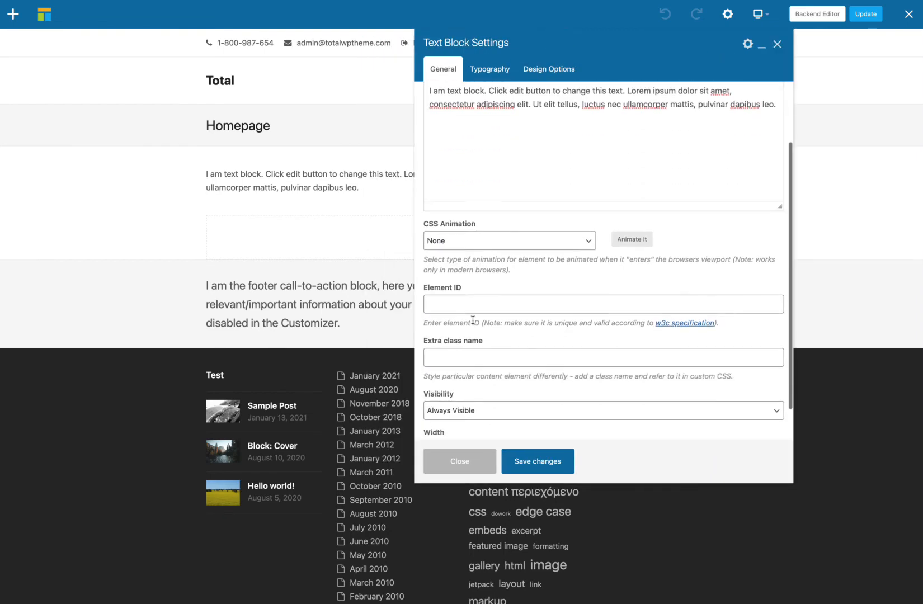
type("ha")
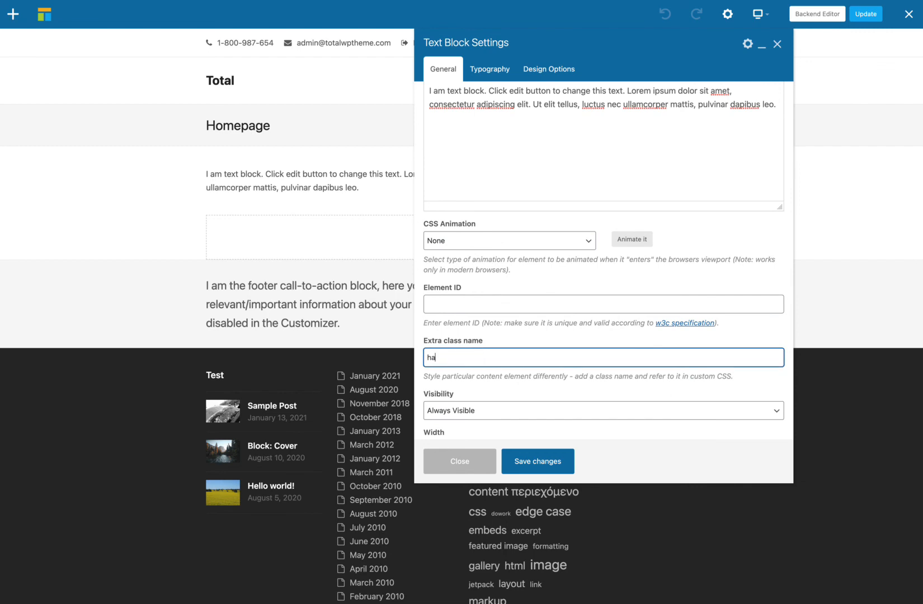
type("s-palette-2487-")
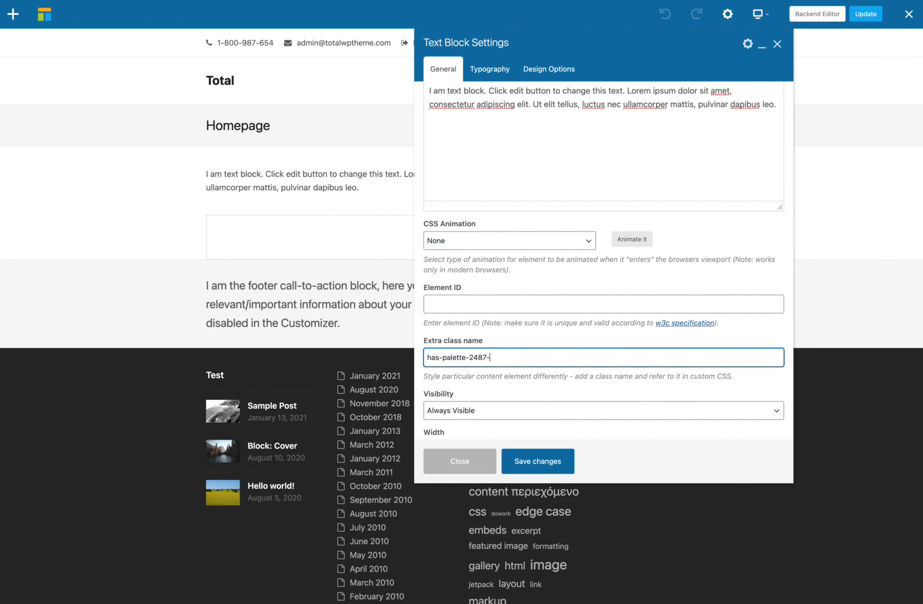
type("background-co")
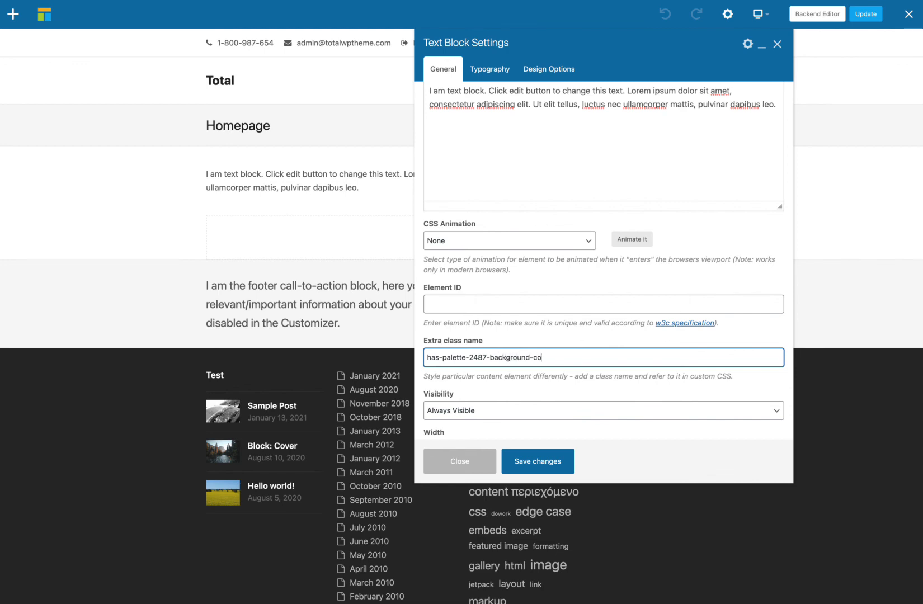
left_click(536, 461)
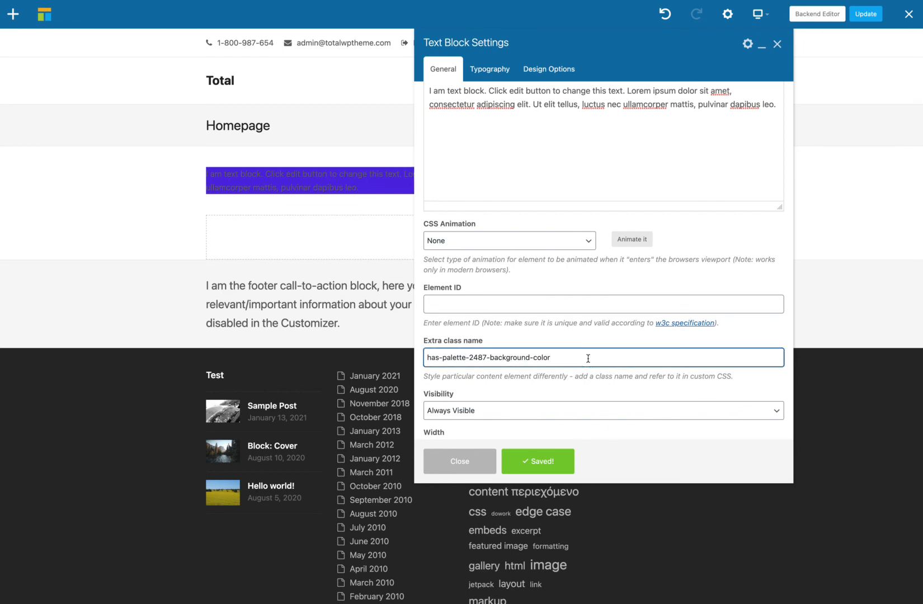
Add the wpex-text-white class to the text block, save changes and update the page.
type("wpex-text-white")
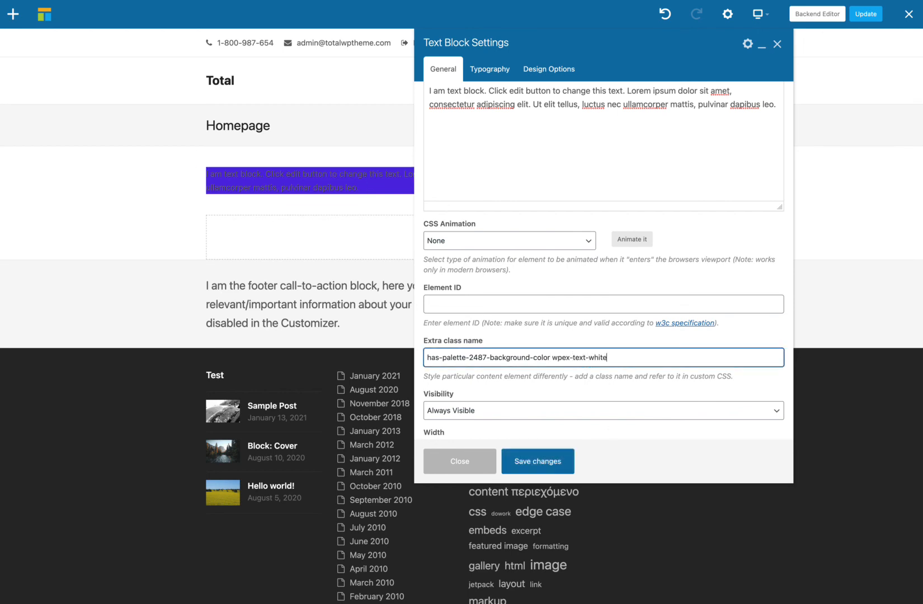
left_click(536, 461)
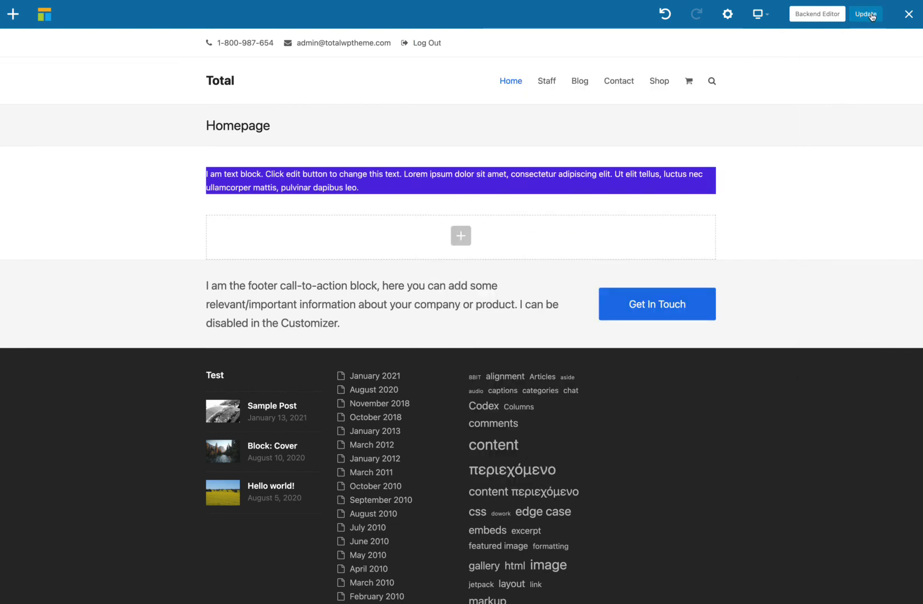
left_click(865, 13)
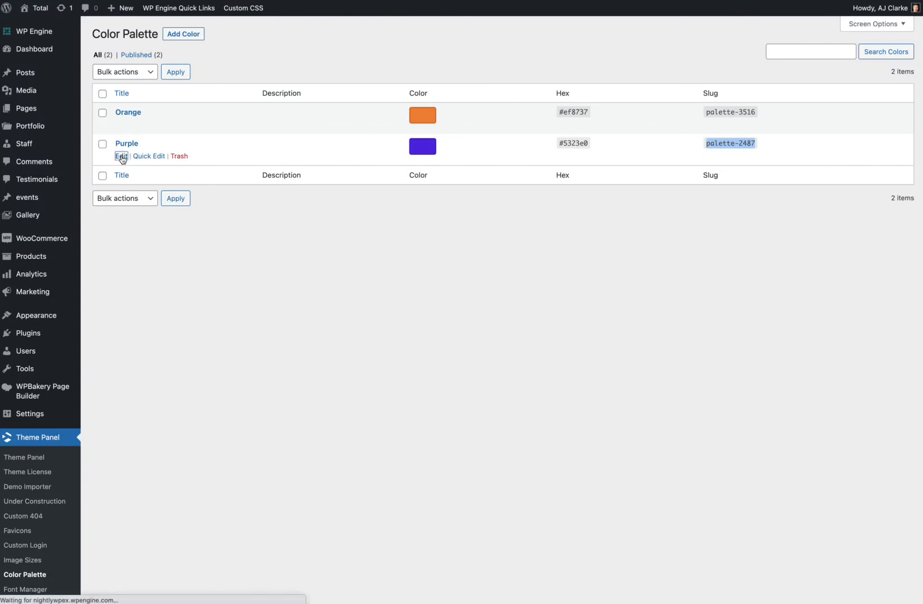
Change the Purple palette colour to green, rename it Green and update it.
left_click(120, 156)
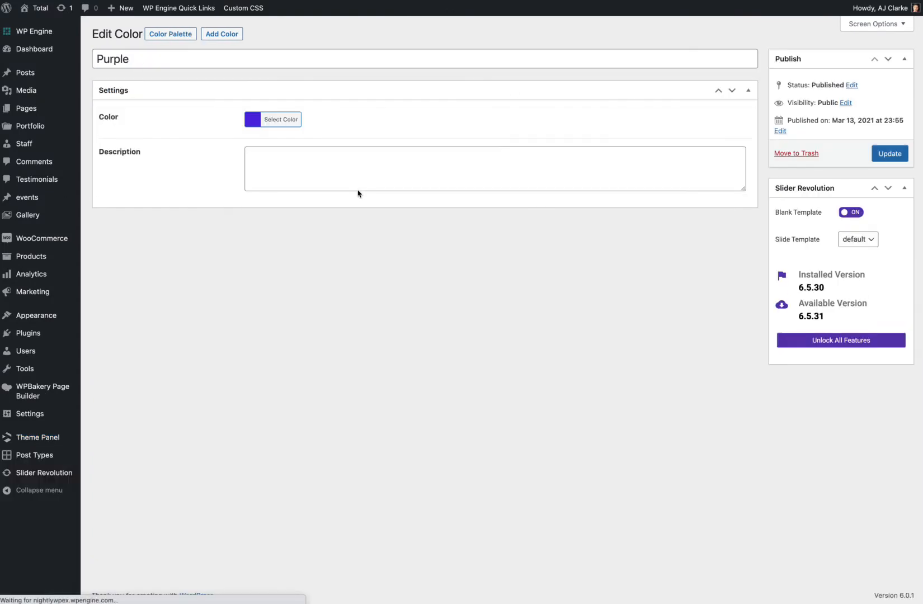
left_click(281, 119)
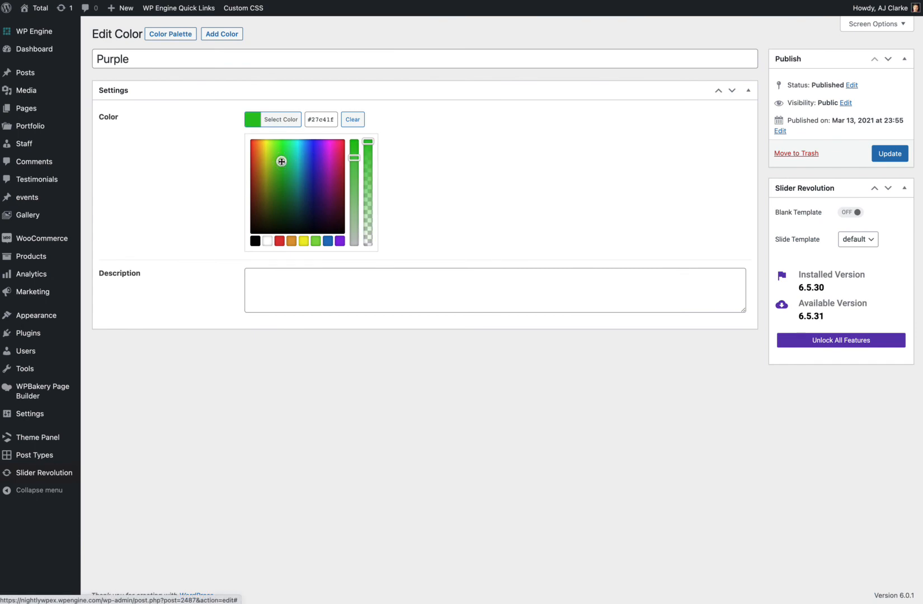
type("g")
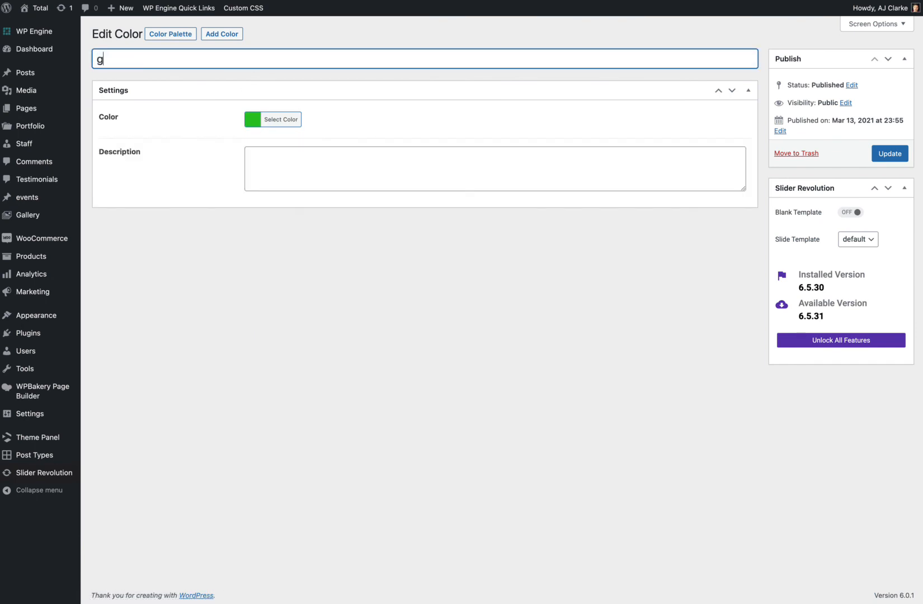
type("reen")
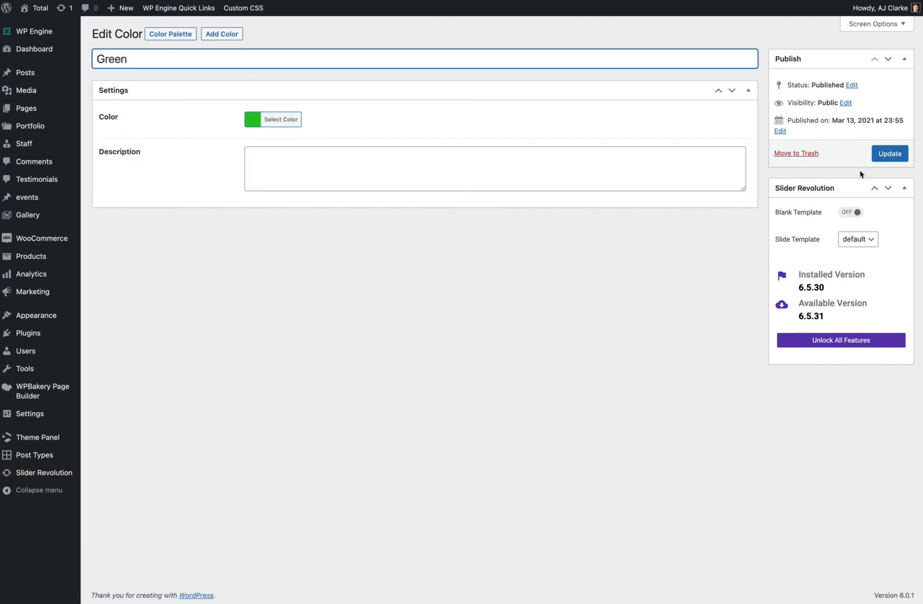
left_click(889, 154)
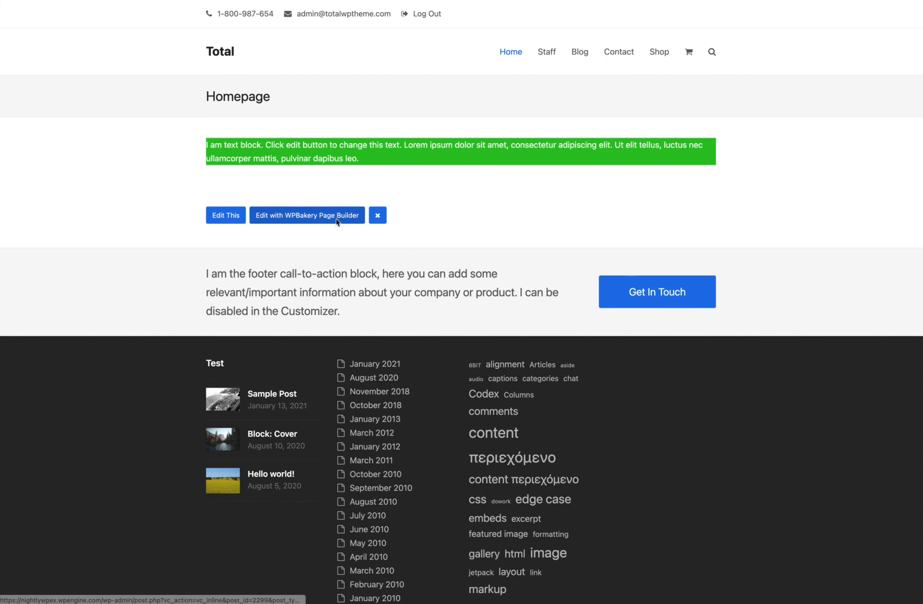
Inspect the text block's Design Options background, then return to General at Extra class name.
left_click(306, 214)
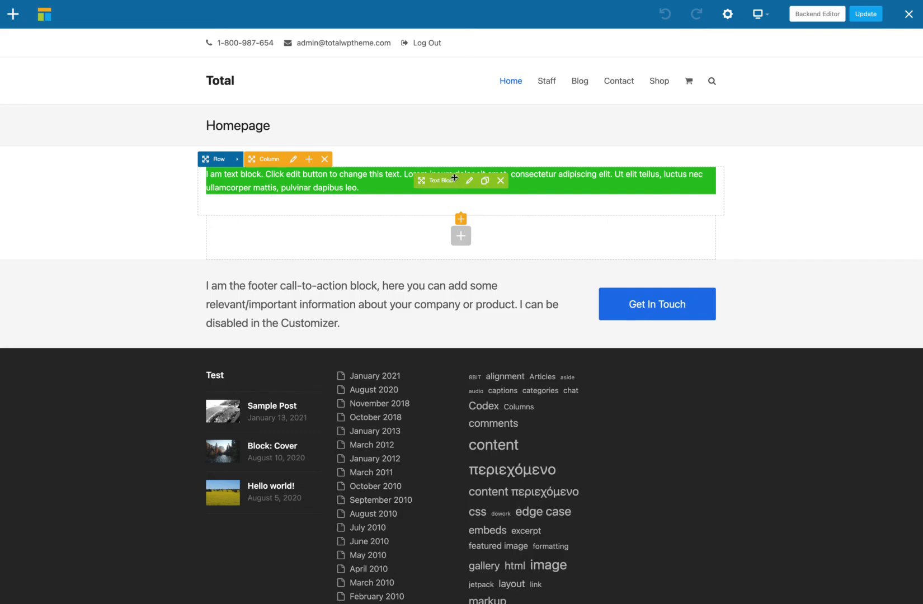
left_click(468, 181)
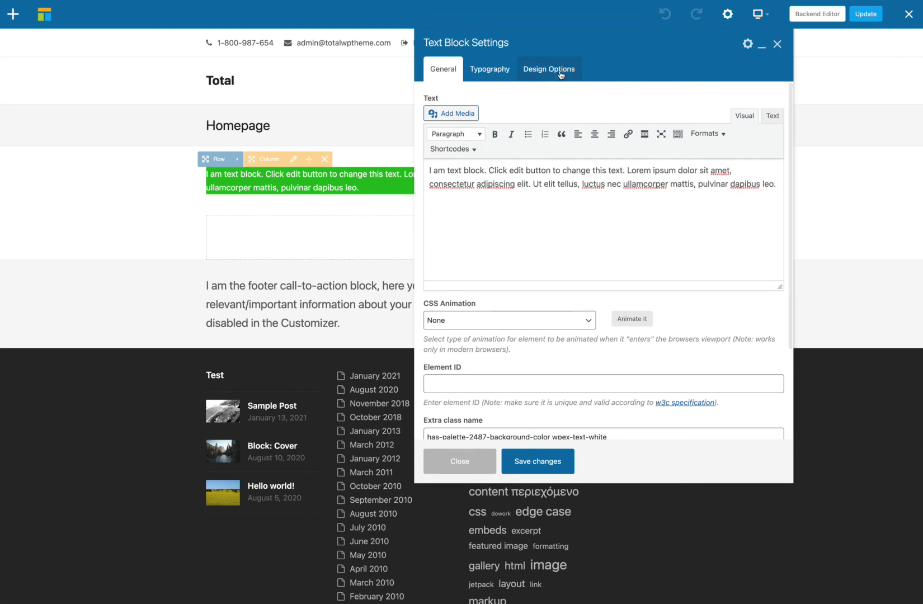
left_click(548, 69)
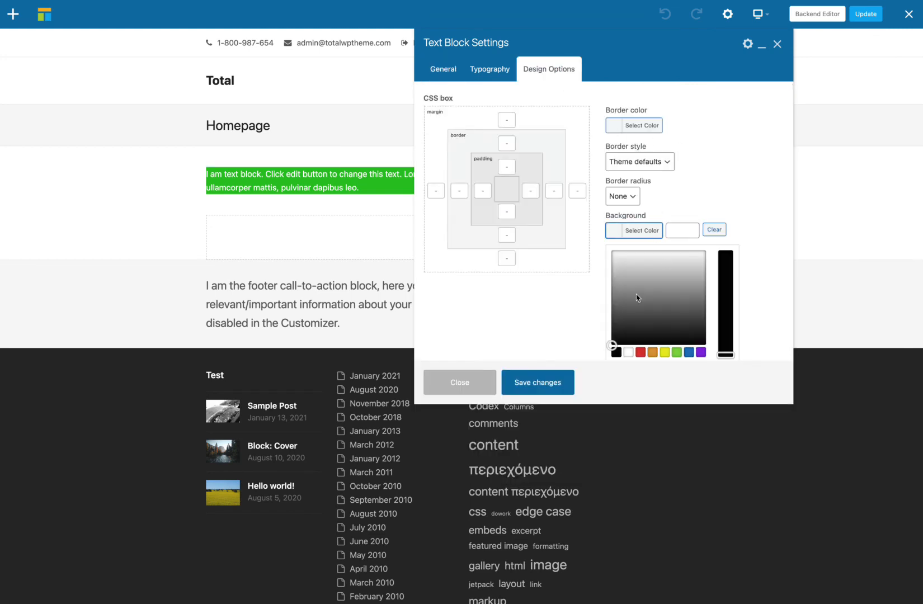
left_click(642, 231)
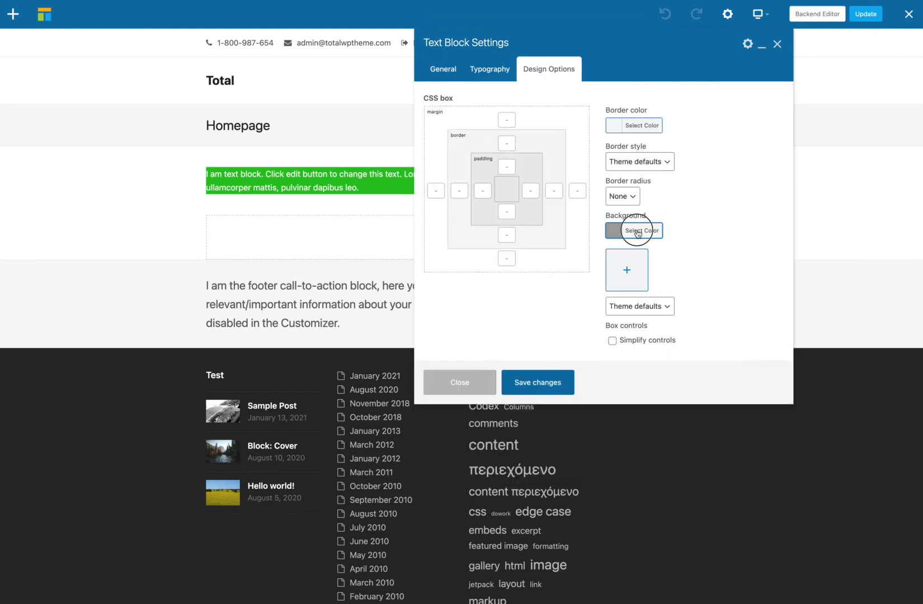
left_click(443, 69)
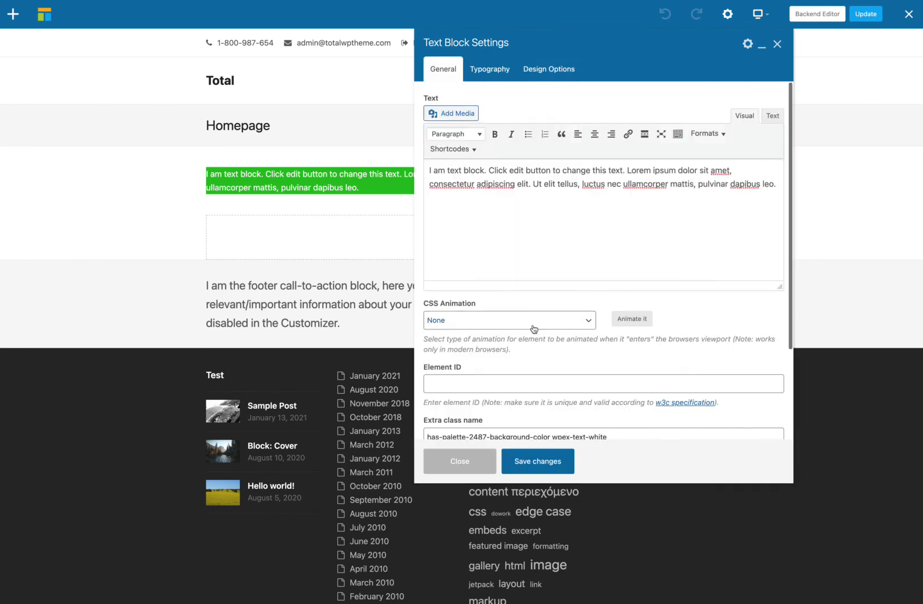
scroll("down", 3)
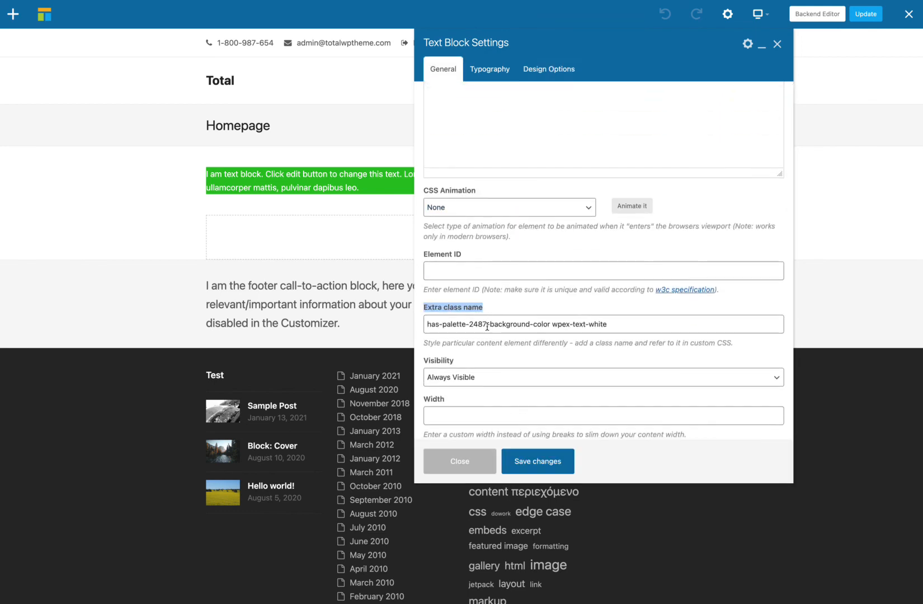